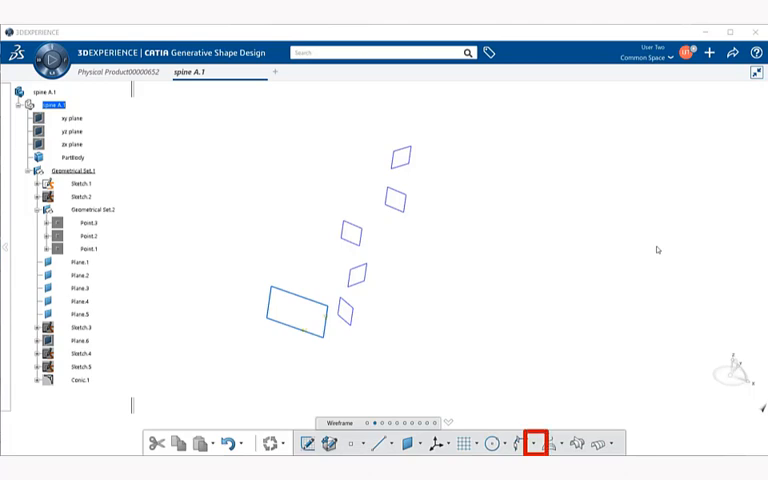
Choose Spine from the curve tools to begin a new spine curve definition.
{"action": "left_click", "coordinate": [528, 446]}
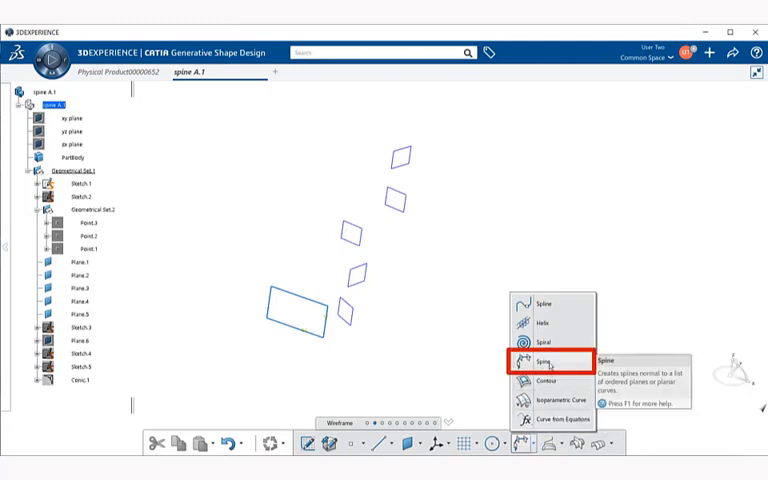
{"action": "left_click", "coordinate": [552, 360]}
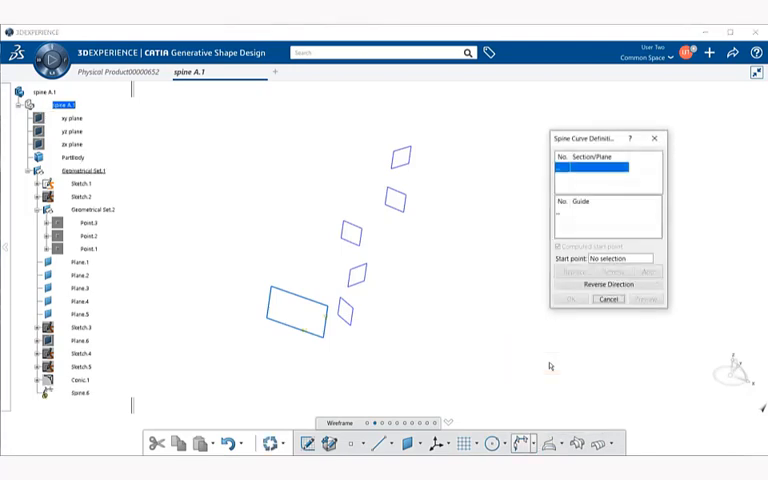
{"action": "mouse_move", "coordinate": [516, 308]}
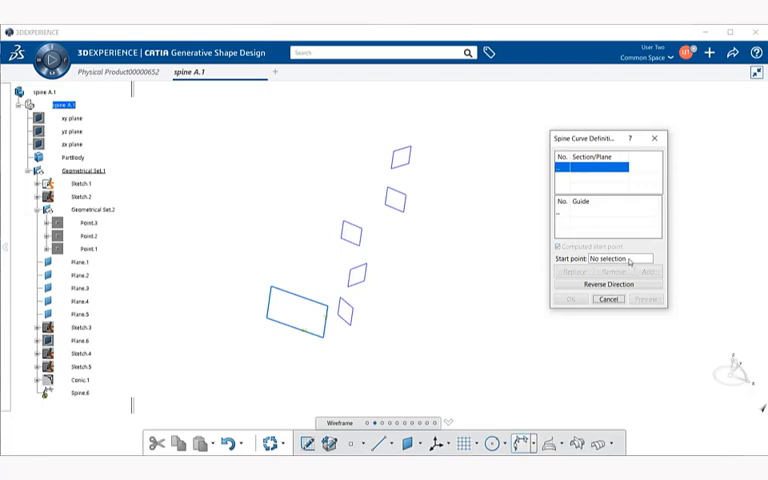
Set the spine's start point and add Sketch.1 as its first section.
{"action": "left_click", "coordinate": [624, 256]}
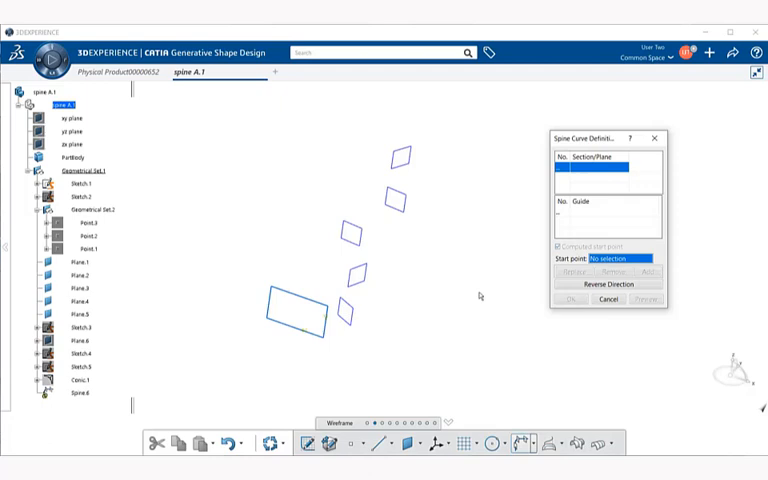
{"action": "mouse_move", "coordinate": [428, 336]}
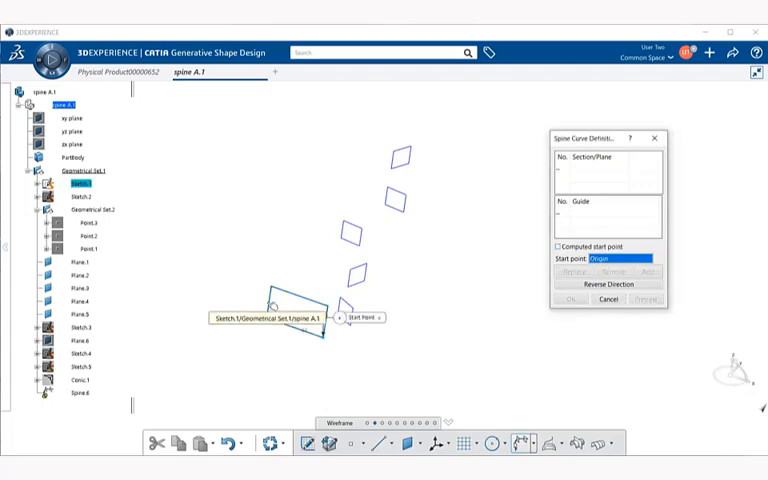
{"action": "left_click", "coordinate": [290, 310]}
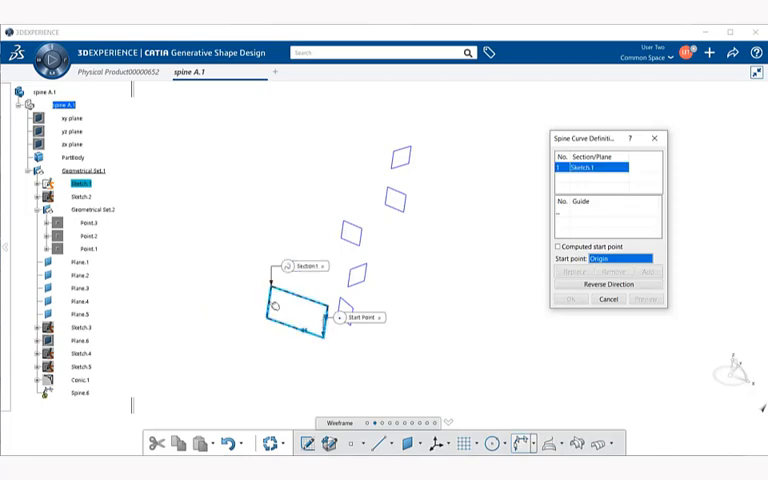
{"action": "mouse_move", "coordinate": [290, 304]}
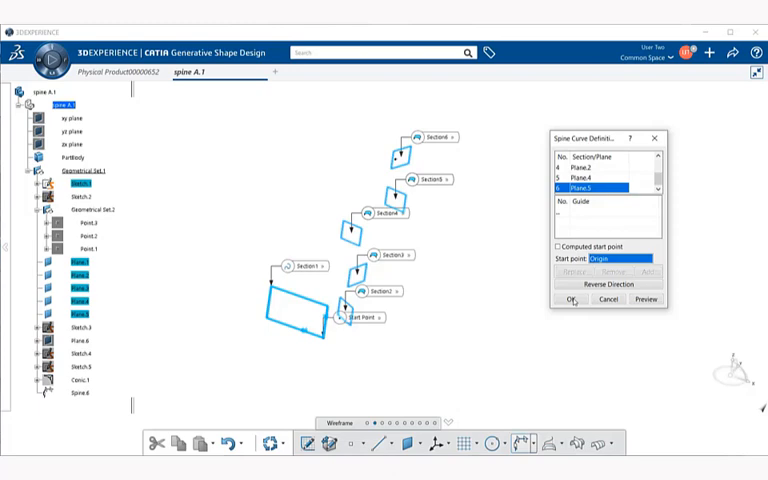
Create the spine through the sketch and planes, then bring up its properties from the tree.
{"action": "left_click", "coordinate": [568, 300]}
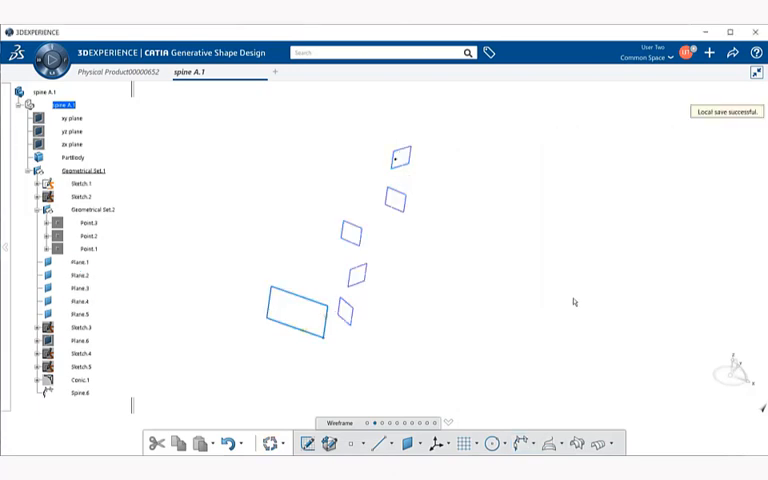
{"action": "left_click", "coordinate": [80, 392]}
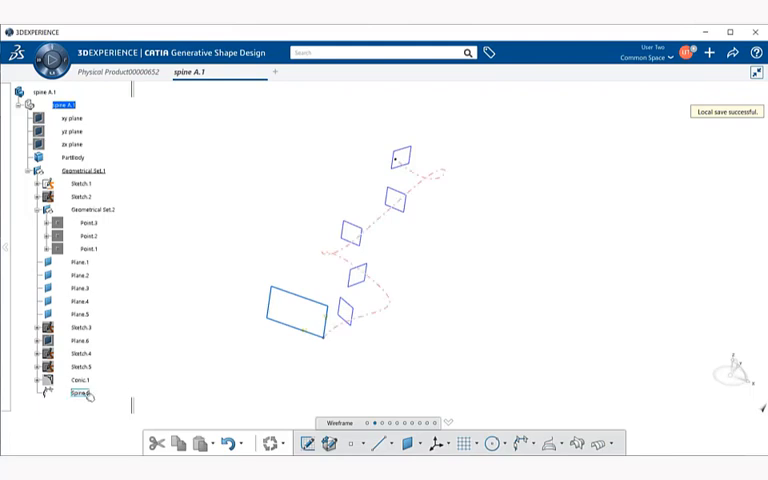
{"action": "left_click", "coordinate": [76, 402]}
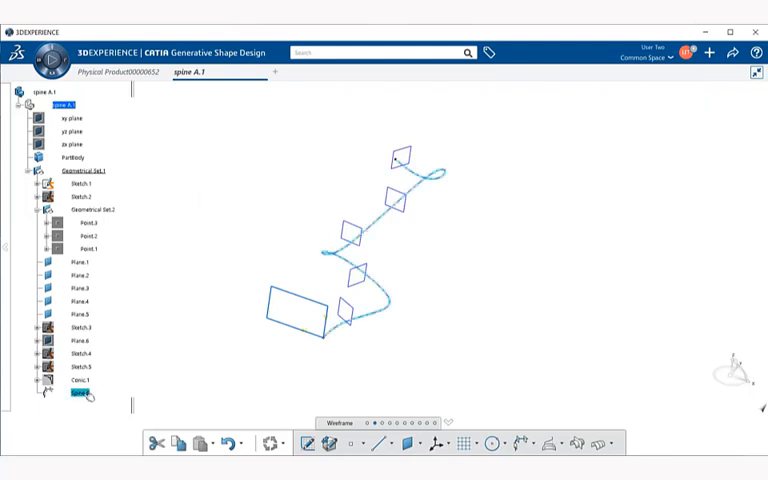
{"action": "right_click", "coordinate": [76, 396]}
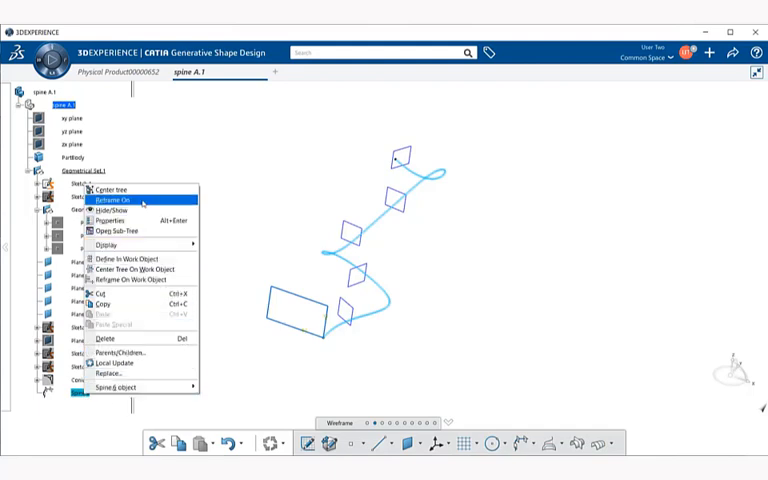
{"action": "mouse_move", "coordinate": [130, 220]}
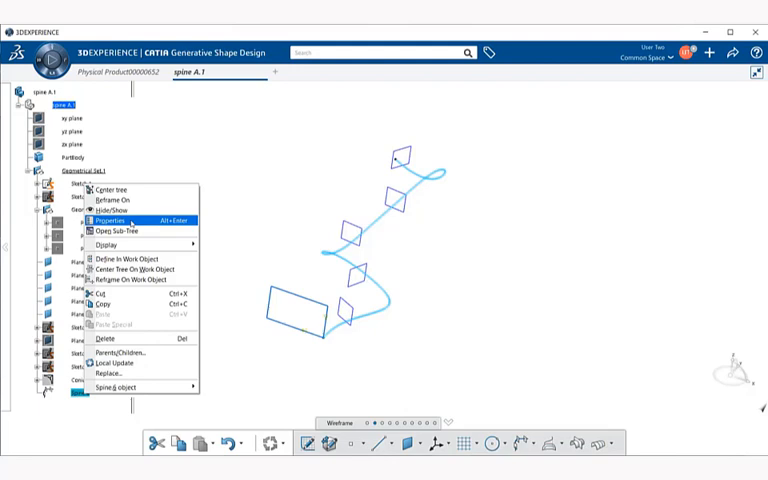
{"action": "left_click", "coordinate": [104, 220]}
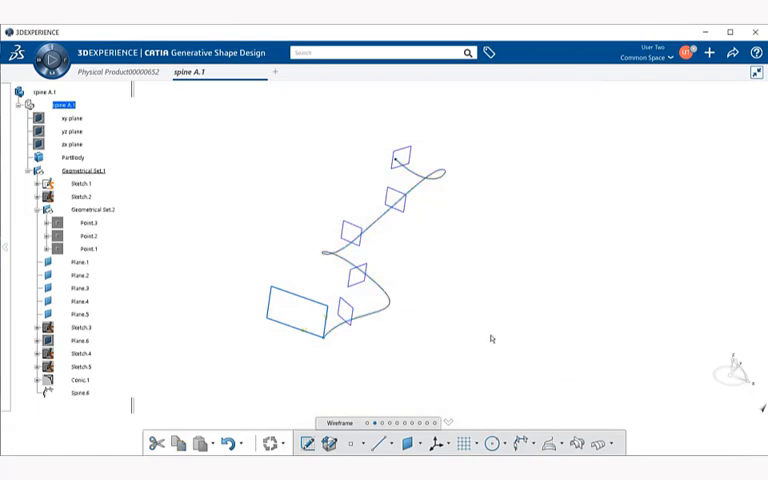
{"action": "mouse_move", "coordinate": [394, 308]}
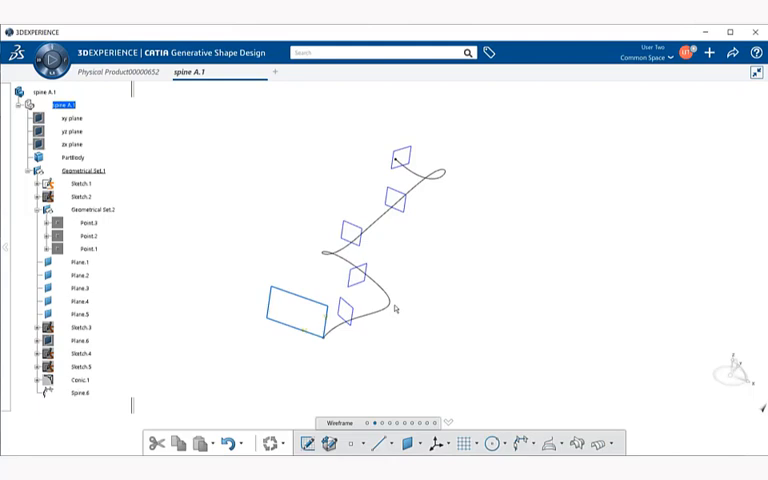
{"action": "mouse_move", "coordinate": [240, 344]}
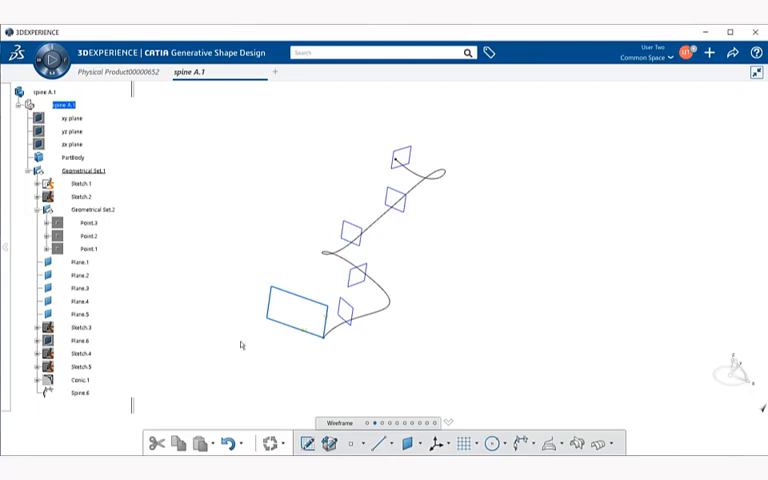
Reopen the spine's definition from the specification tree to revise its sections.
{"action": "left_click", "coordinate": [82, 392]}
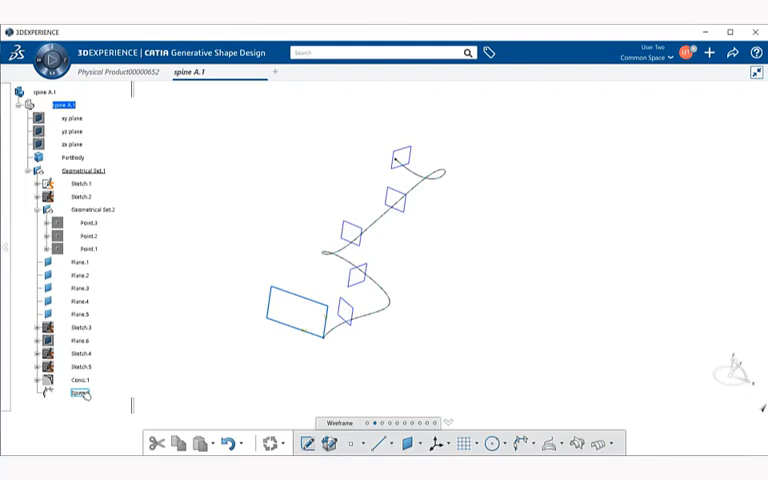
{"action": "left_click", "coordinate": [76, 394]}
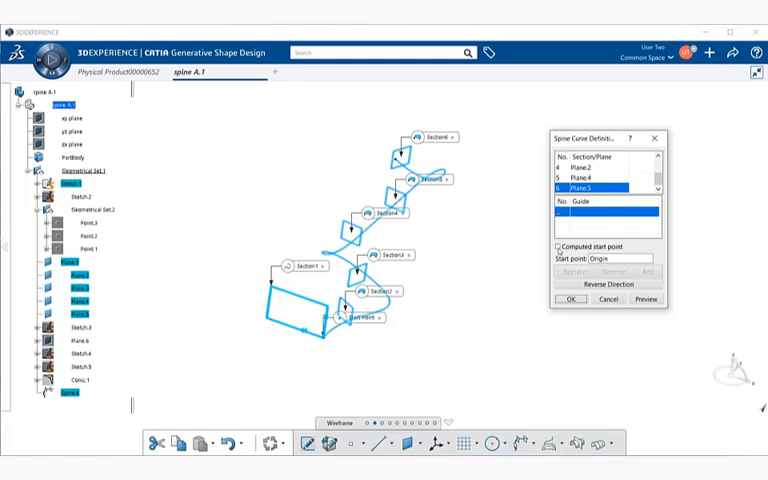
{"action": "mouse_move", "coordinate": [556, 246]}
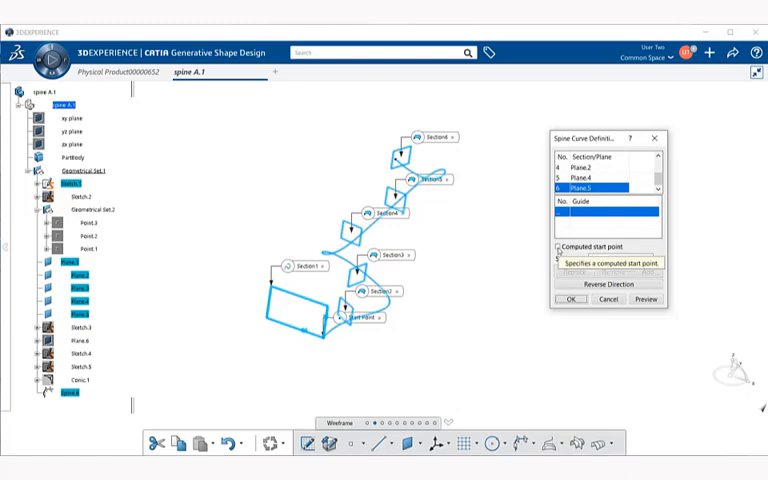
Enable Computed start point, adjust a listed section and regenerate the spine.
{"action": "left_click", "coordinate": [558, 248]}
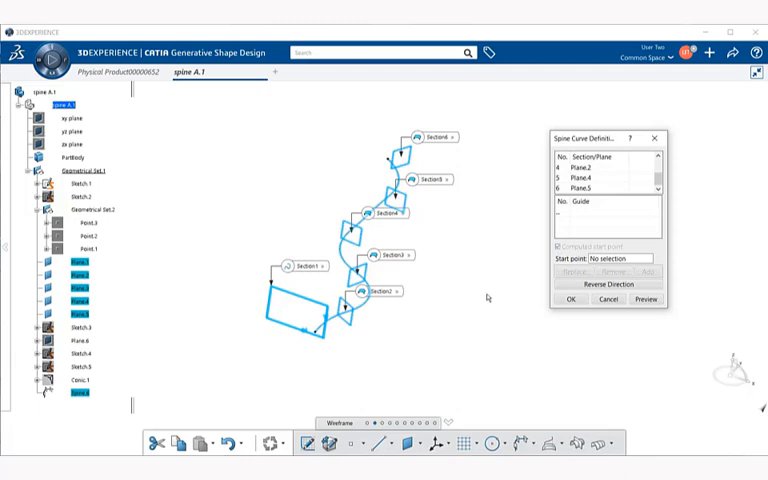
{"action": "mouse_move", "coordinate": [378, 338]}
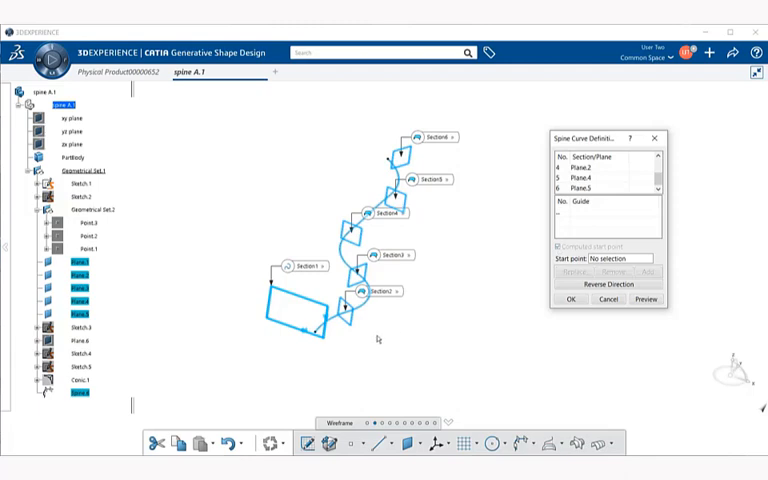
{"action": "mouse_move", "coordinate": [370, 340]}
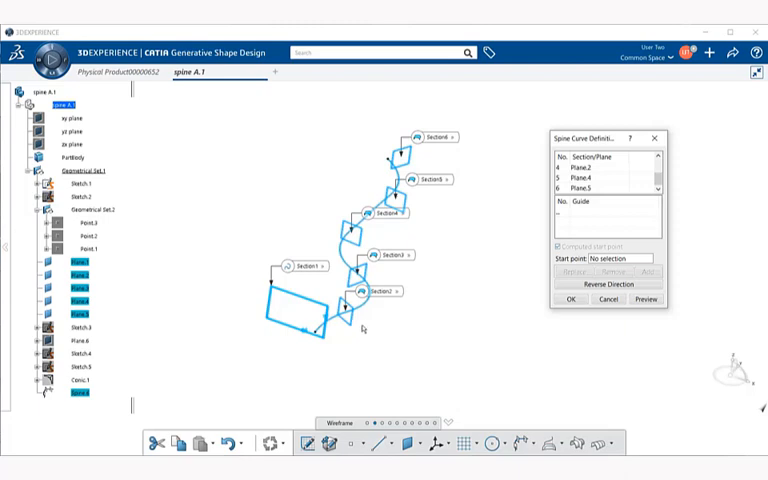
{"action": "mouse_move", "coordinate": [388, 322]}
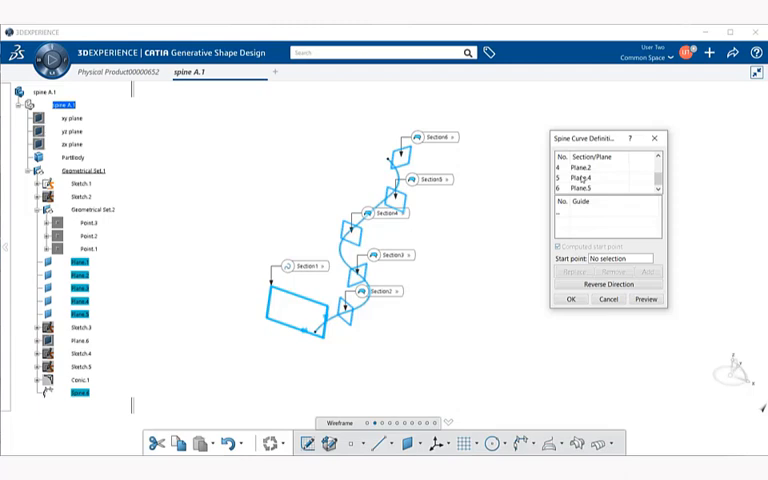
{"action": "left_click", "coordinate": [590, 190]}
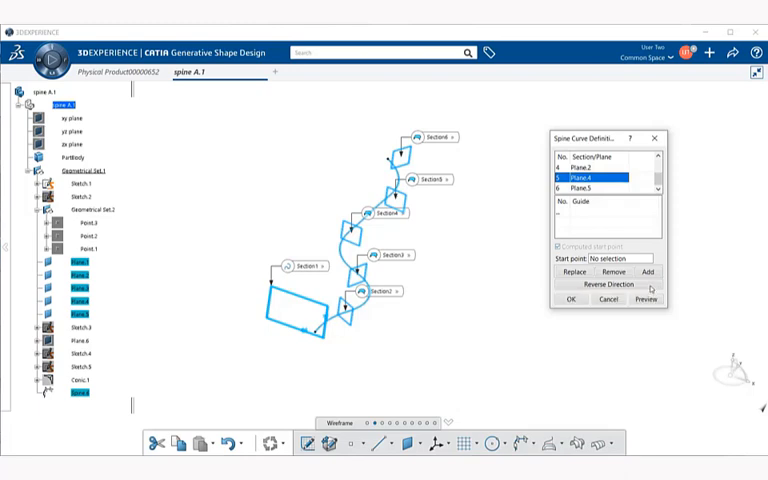
{"action": "mouse_move", "coordinate": [524, 286]}
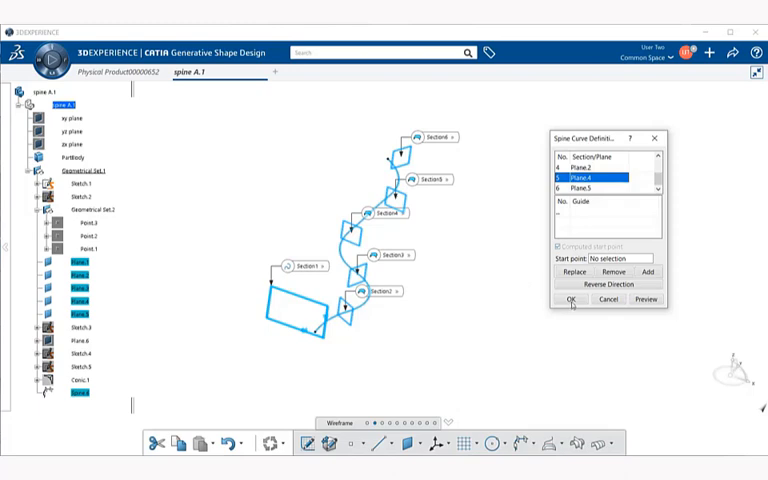
{"action": "left_click", "coordinate": [570, 300]}
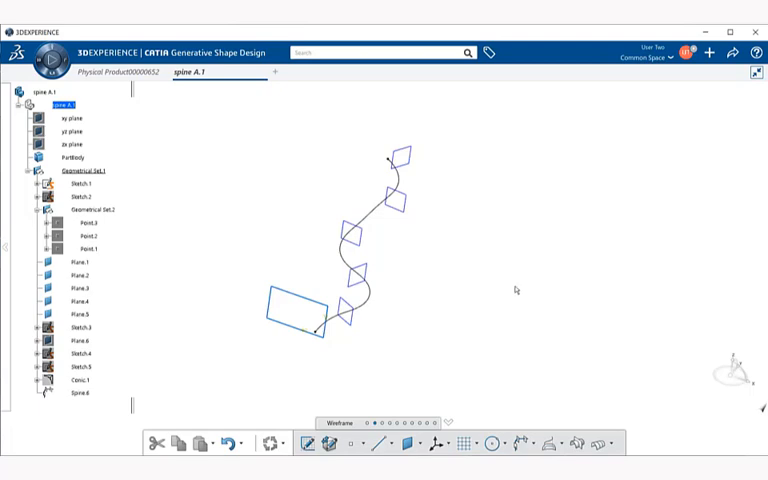